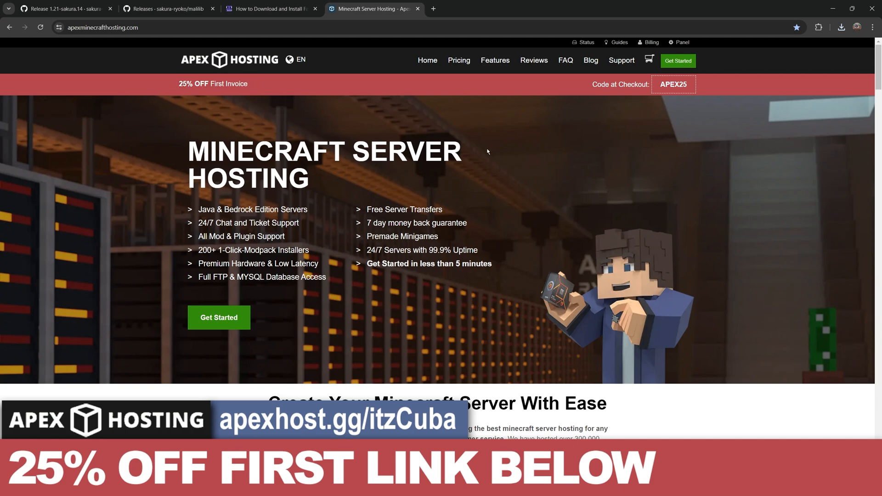
mouse_move(607, 202)
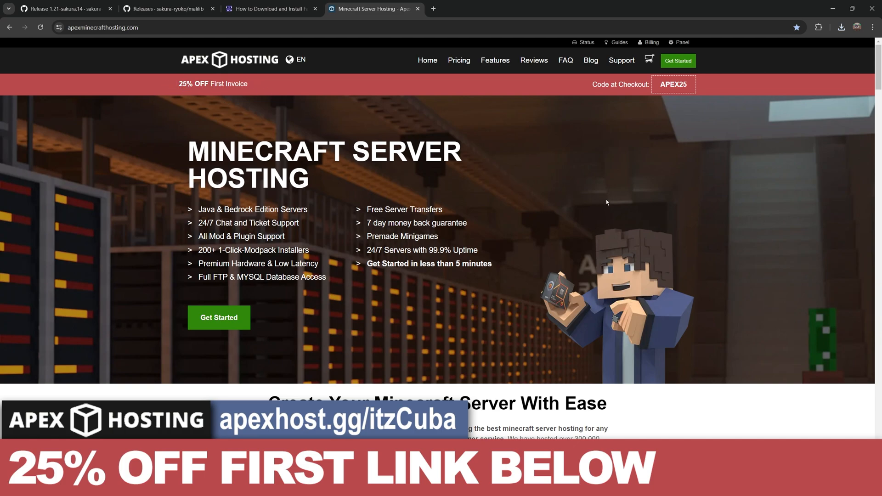
Step: Close the Apex Hosting page and view the sakura-ryoko/malilib releases page
click(62, 8)
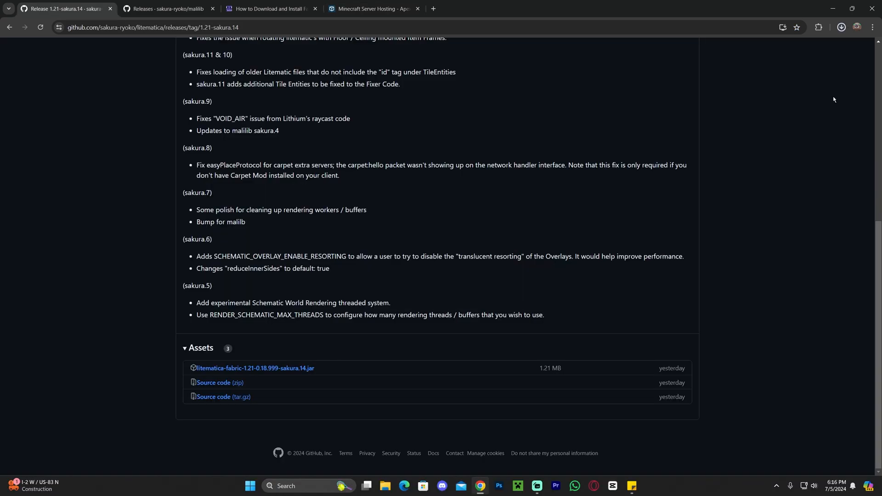
mouse_move(827, 278)
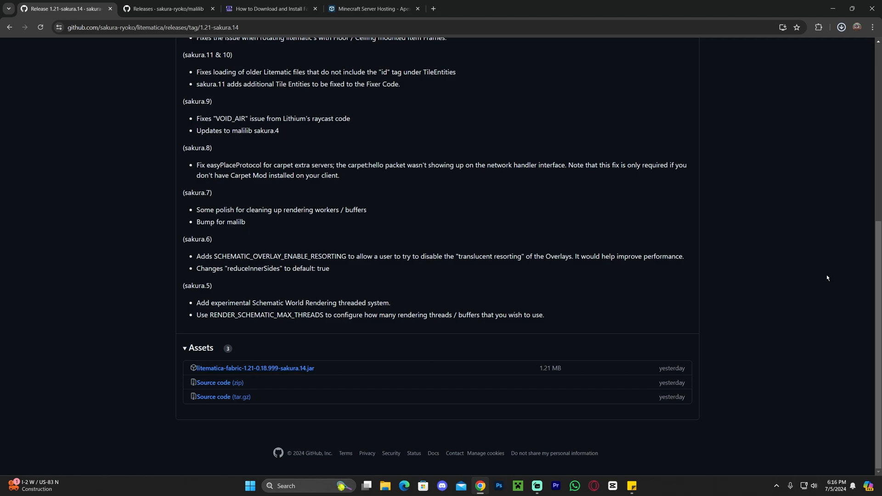
mouse_move(781, 308)
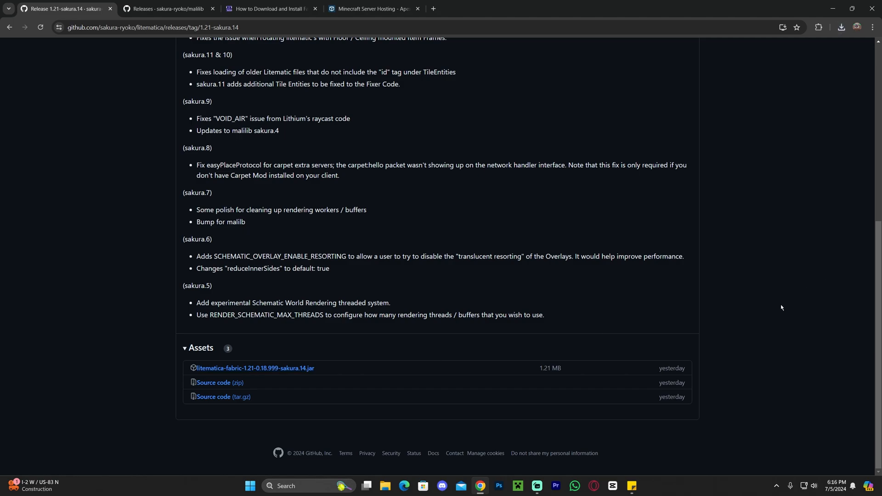
click(166, 8)
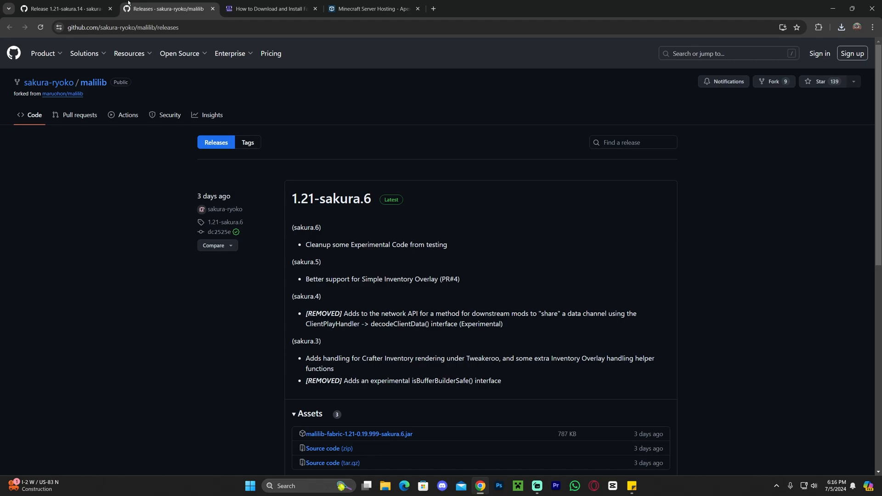
scroll(down, 3)
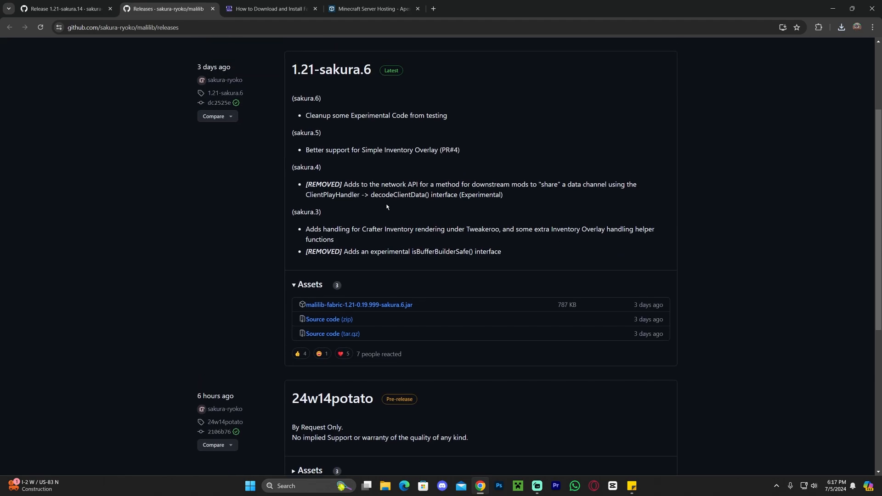
scroll(up, 3)
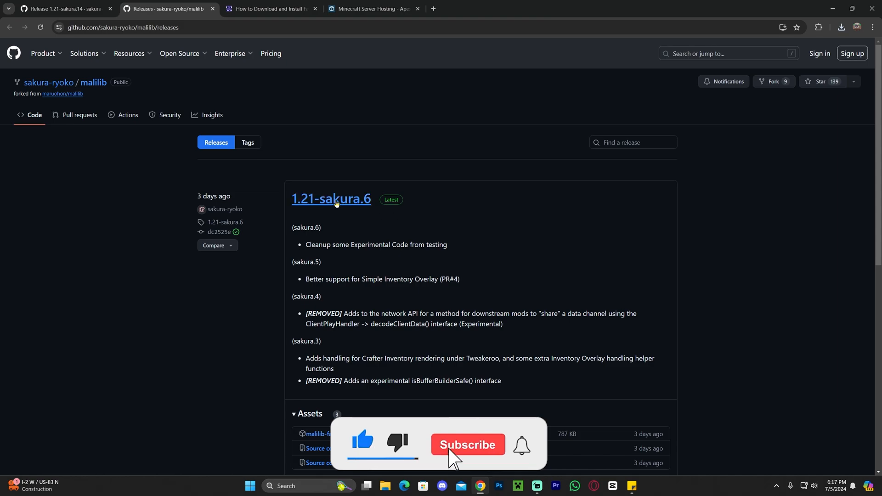
click(468, 452)
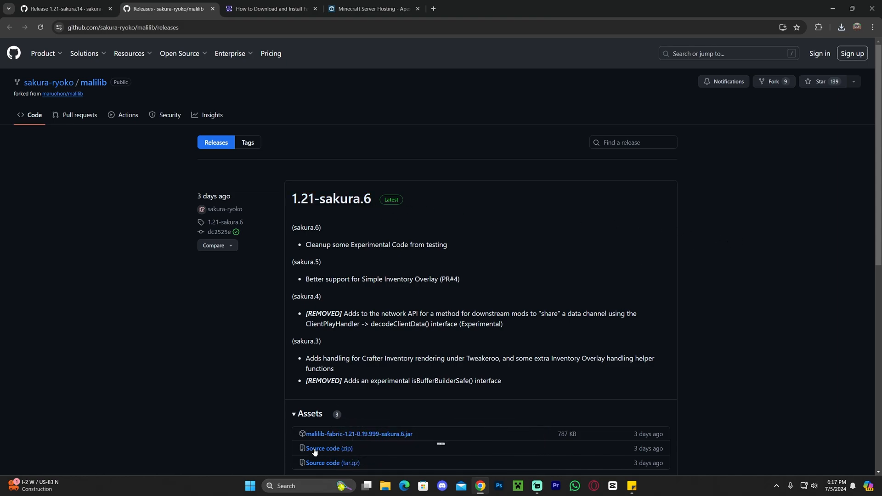
mouse_move(784, 336)
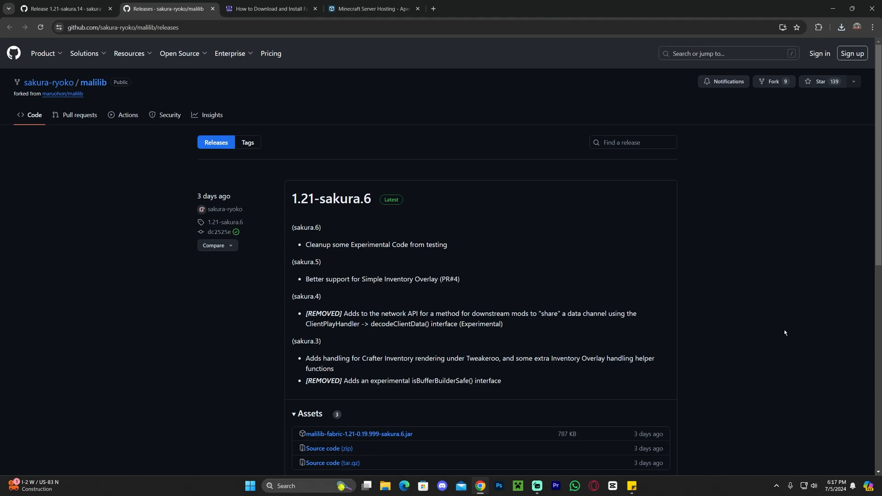
mouse_move(780, 317)
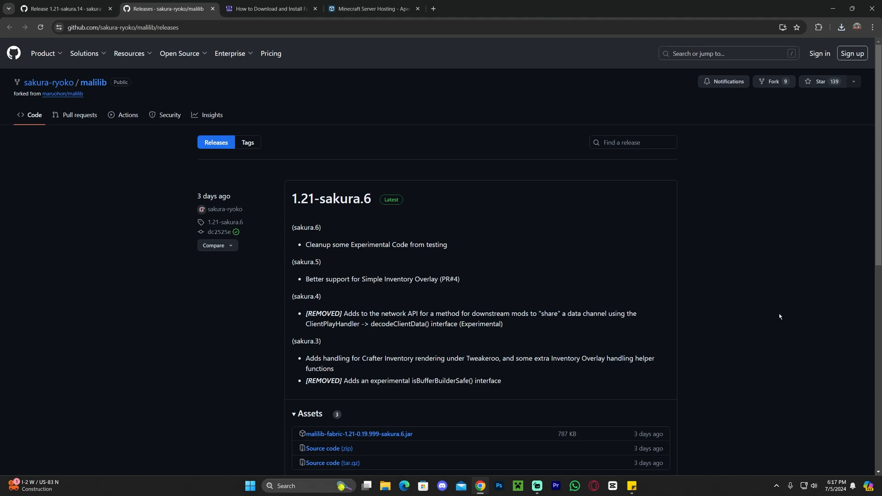
mouse_move(788, 294)
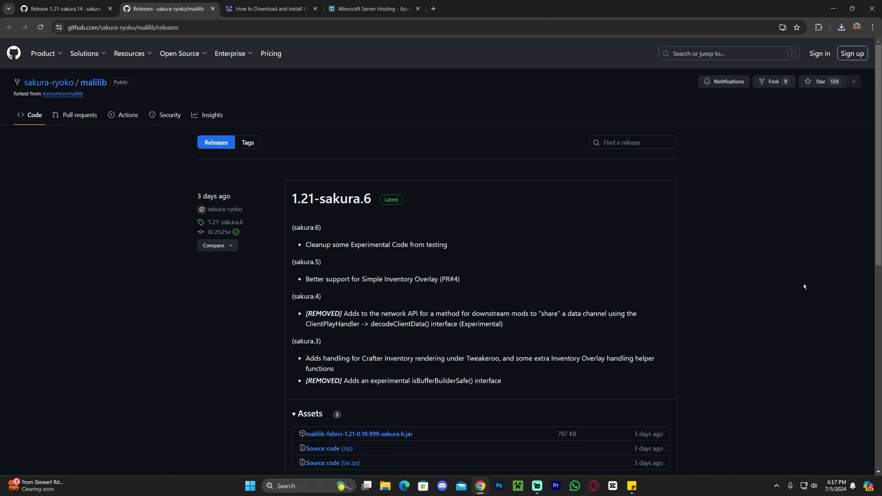
mouse_move(752, 195)
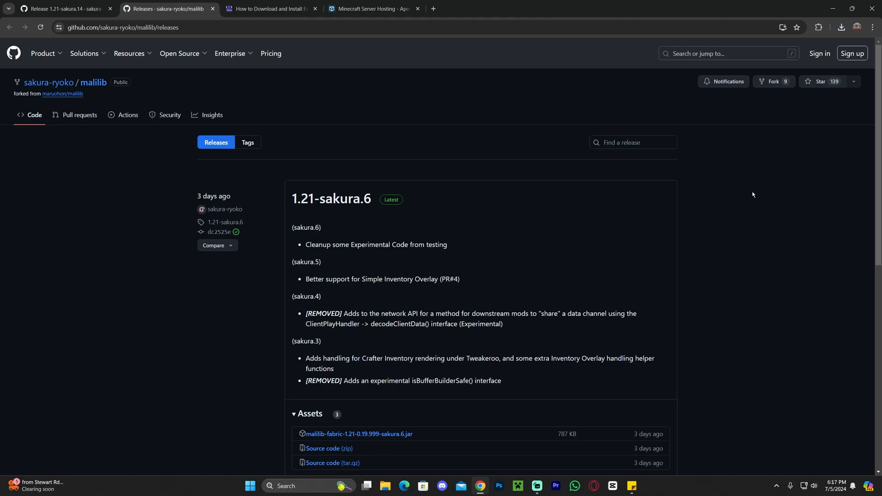
mouse_move(331, 202)
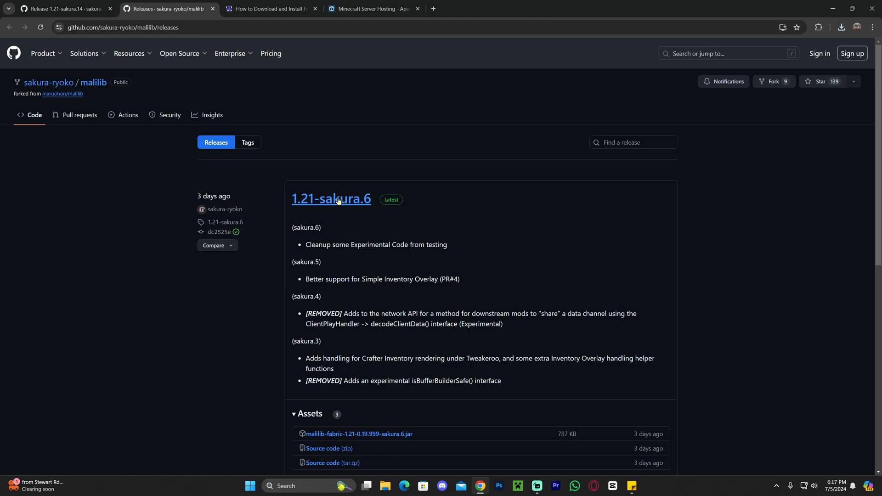
mouse_move(696, 245)
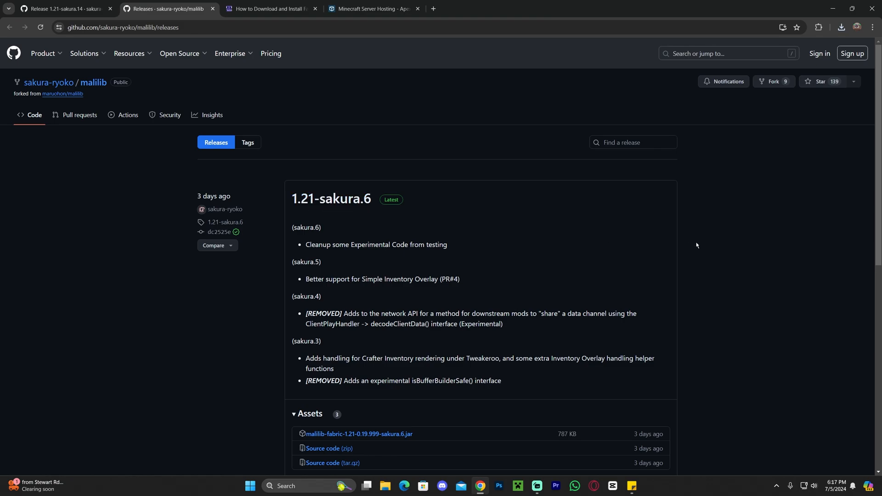
mouse_move(800, 287)
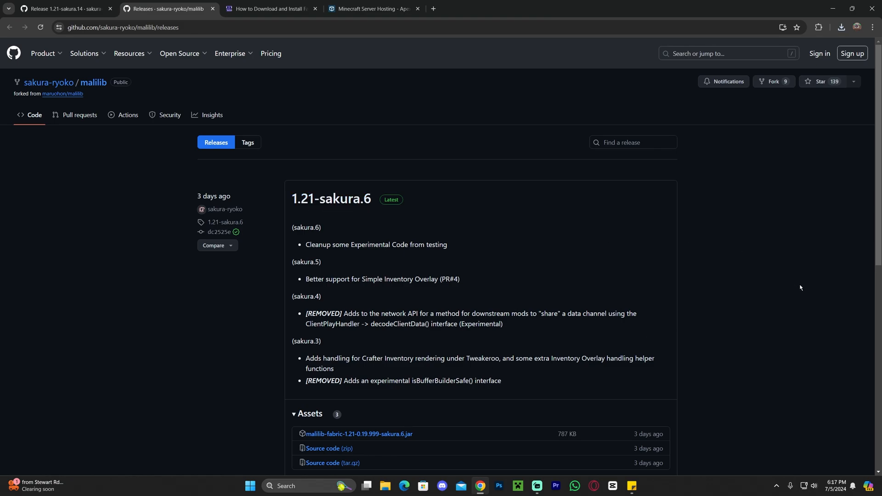
Step: Download malilib-fabric-1.21-0.19.999-sakura.6.jar from the release assets
scroll(down, 3)
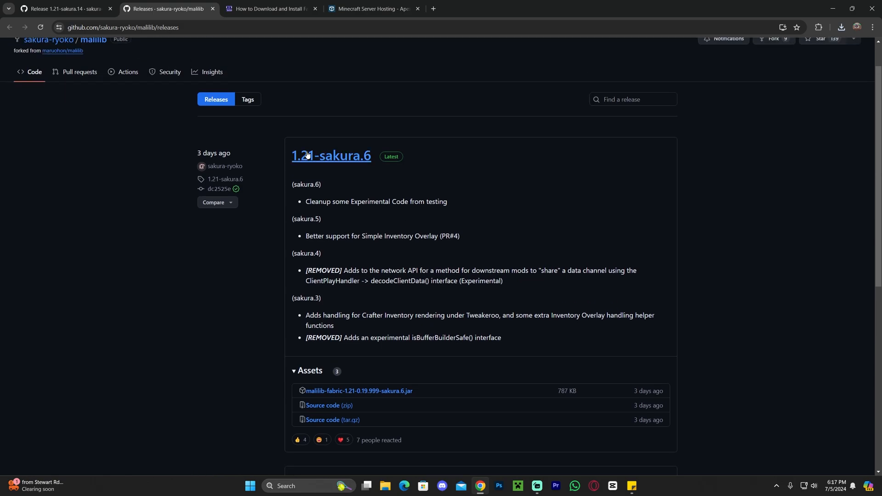
scroll(down, 3)
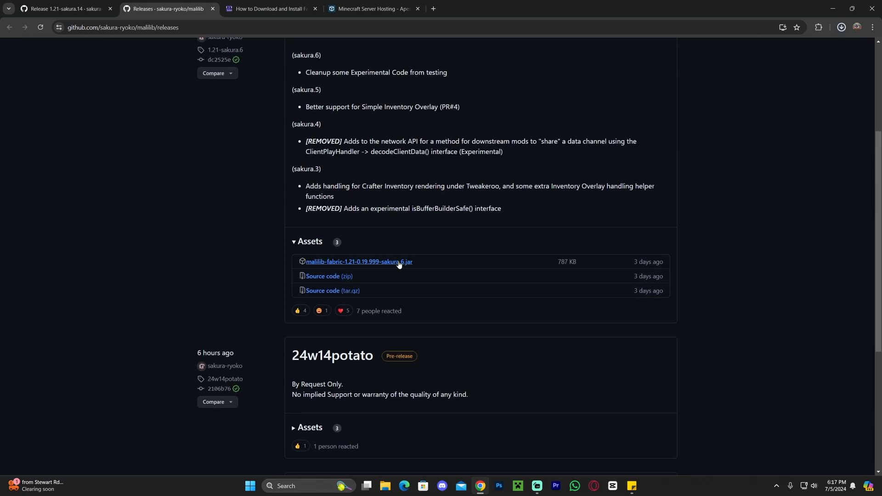
click(415, 8)
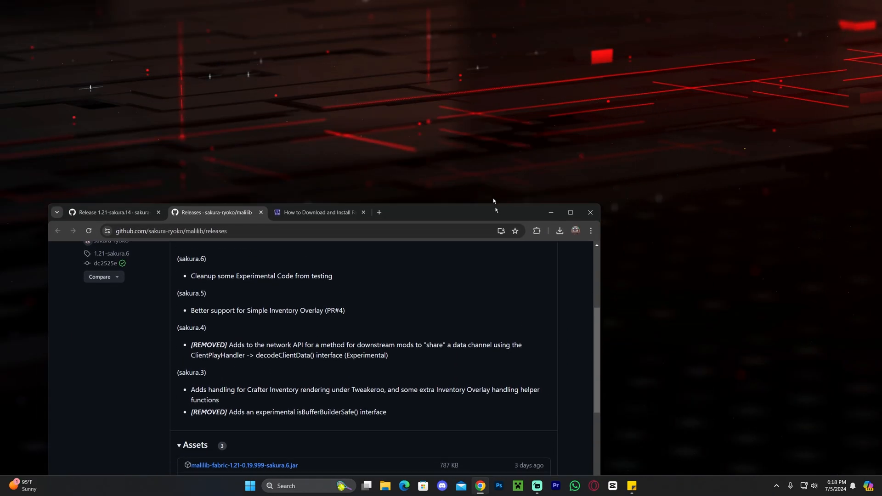
Step: Keep the MaLiLib and Litematica jars on the desktop and return to the Fabric loader tutorial
click(560, 231)
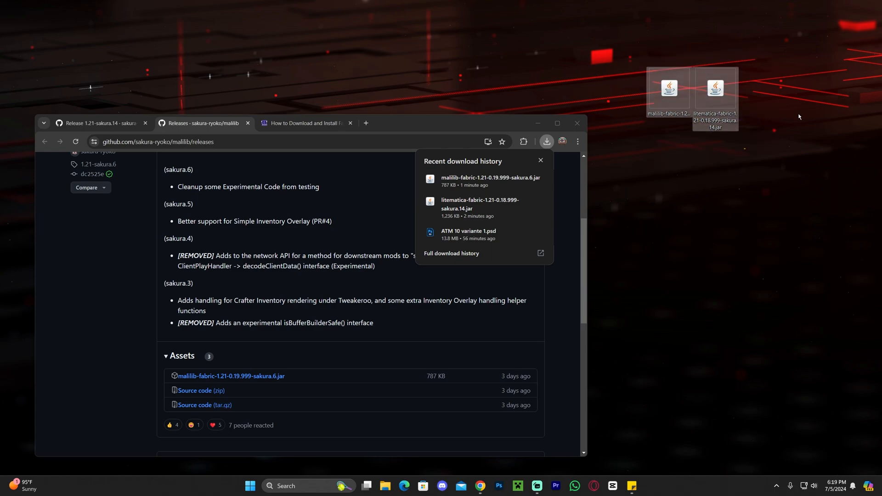
click(304, 122)
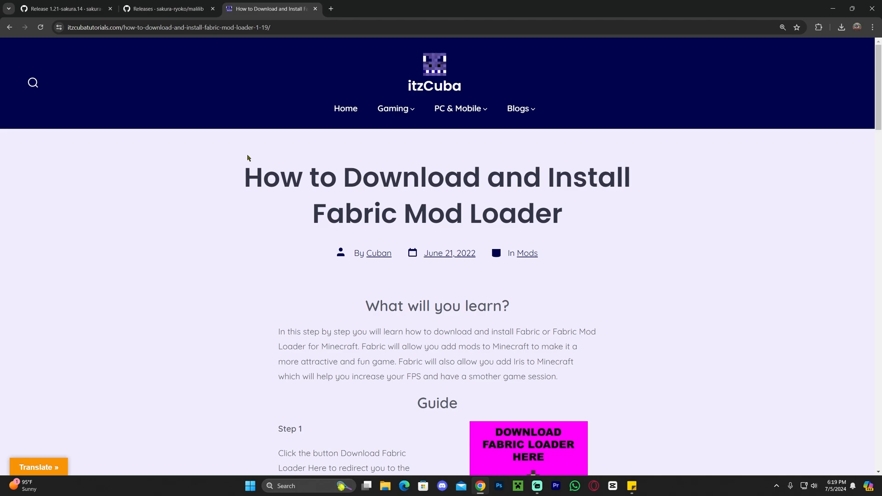
mouse_move(652, 293)
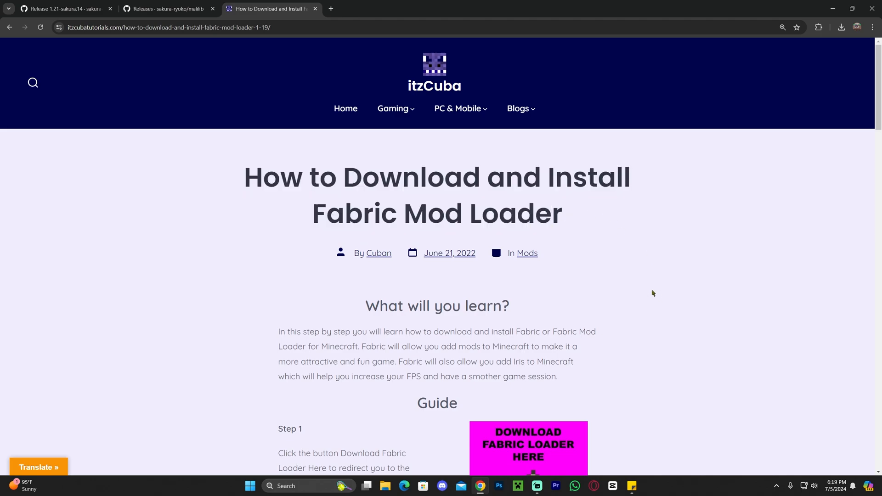
Step: Reach fabricmc.net/use/installer from the tutorial and download the Fabric installer jar
scroll(down, 3)
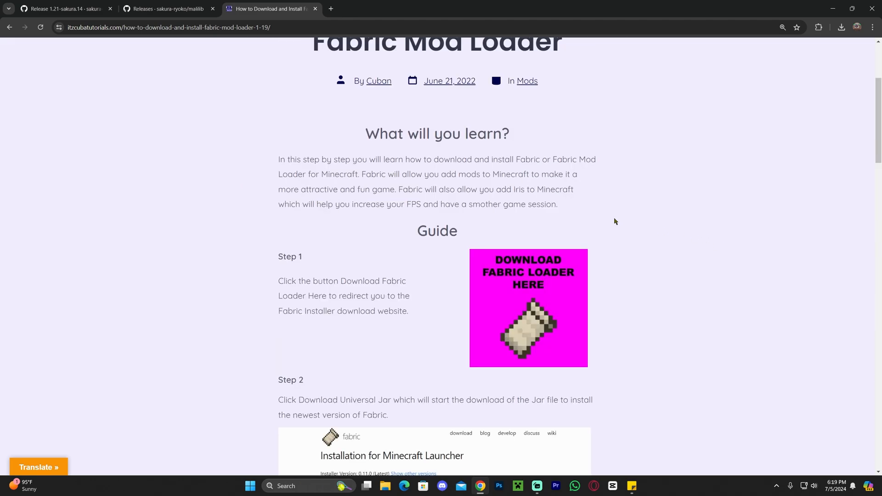
mouse_move(540, 279)
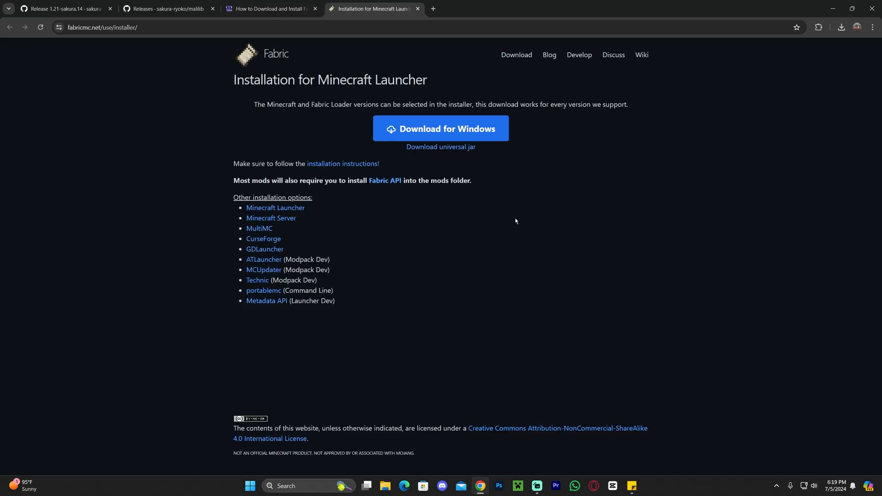
click(440, 147)
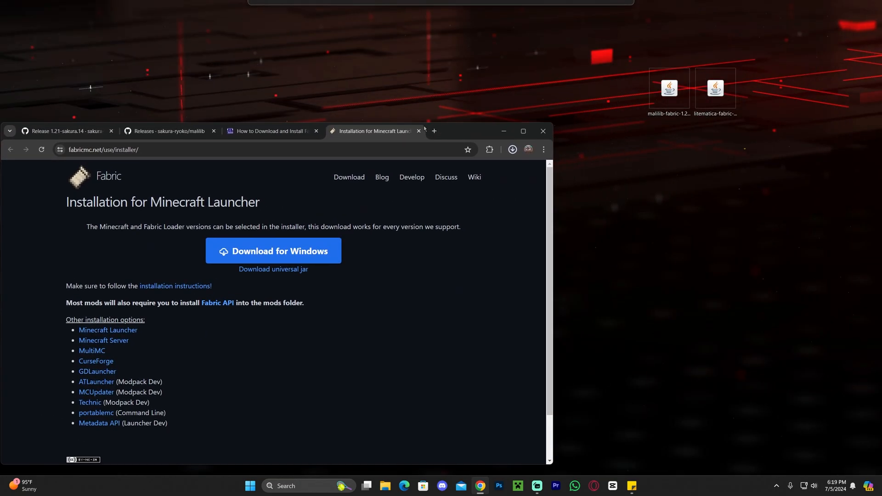
click(273, 251)
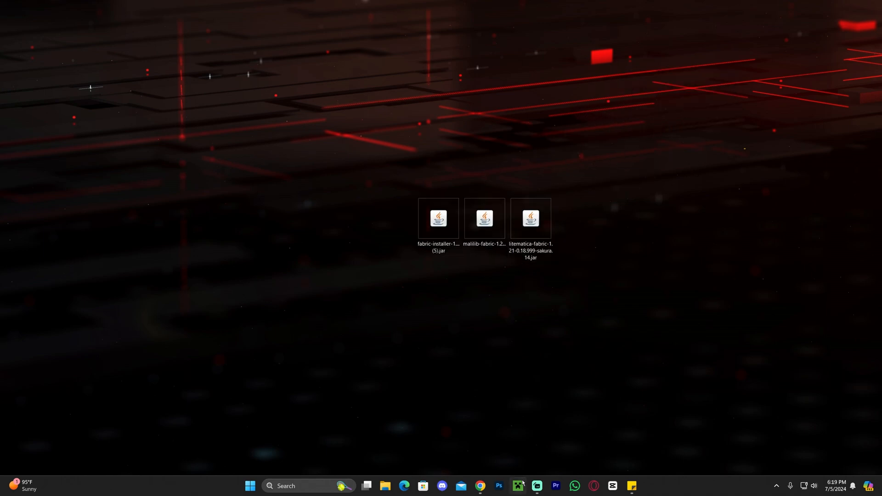
mouse_move(517, 485)
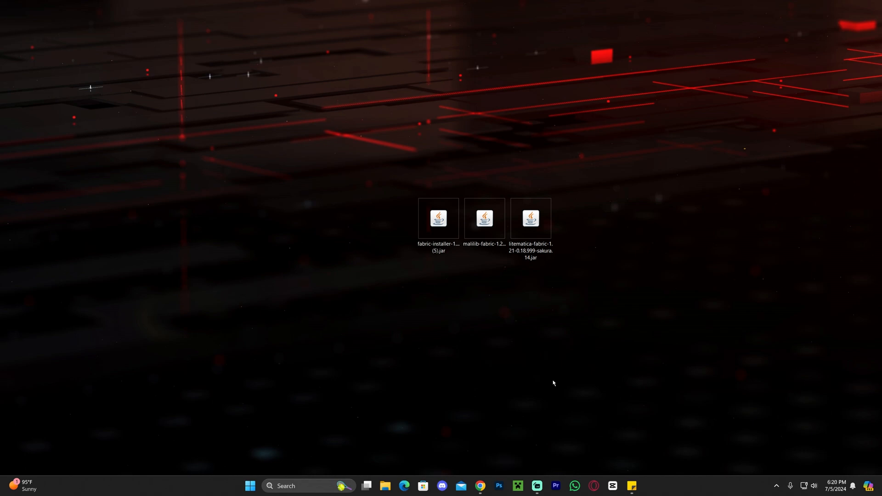
mouse_move(526, 439)
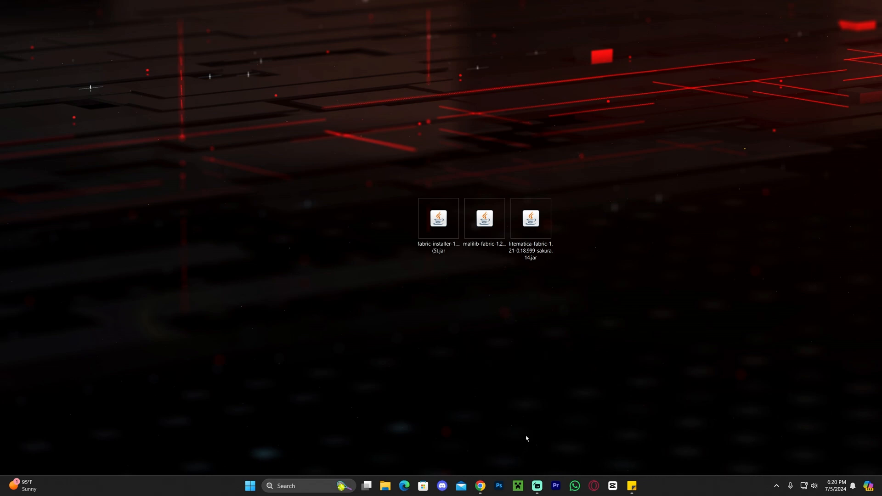
click(438, 220)
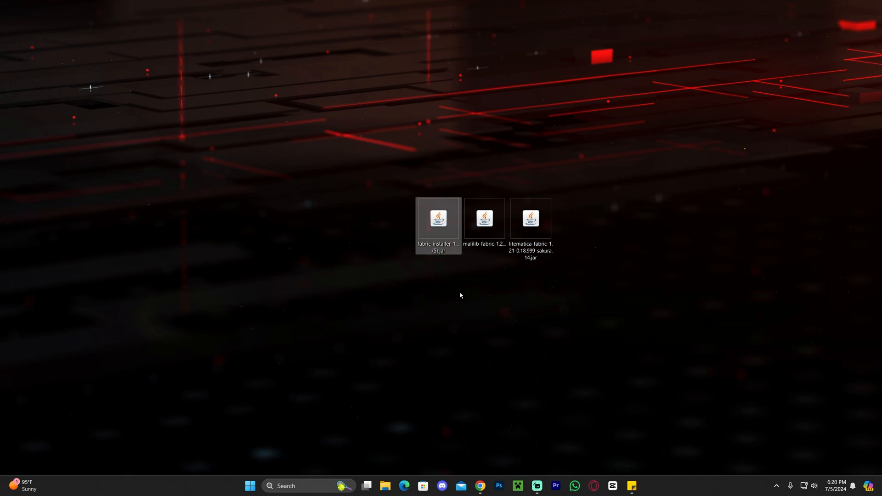
click(498, 305)
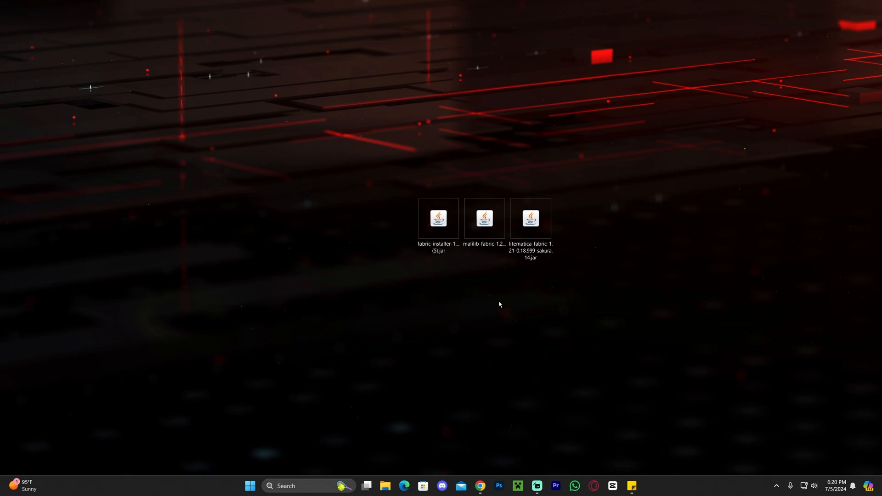
mouse_move(603, 367)
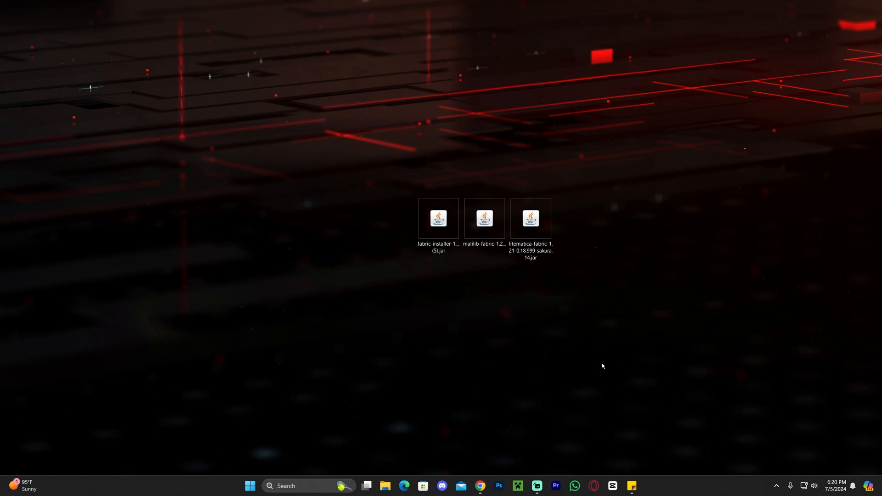
mouse_move(588, 354)
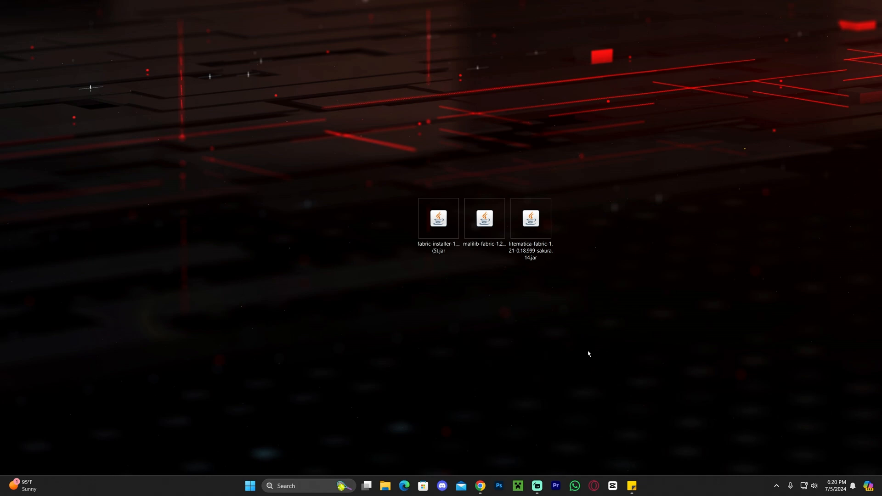
right_click(439, 219)
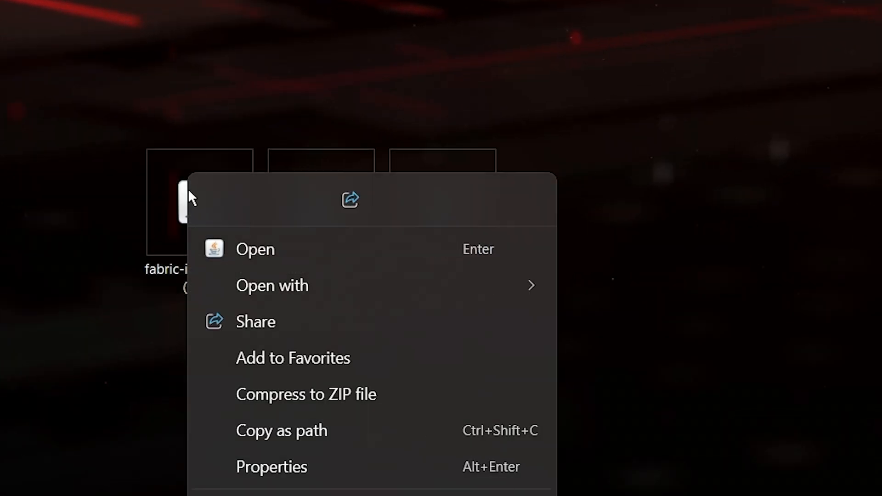
Step: Launch the fabric-installer jar from the desktop, keeping Minecraft 1.21 and loader 0.15.11
click(254, 248)
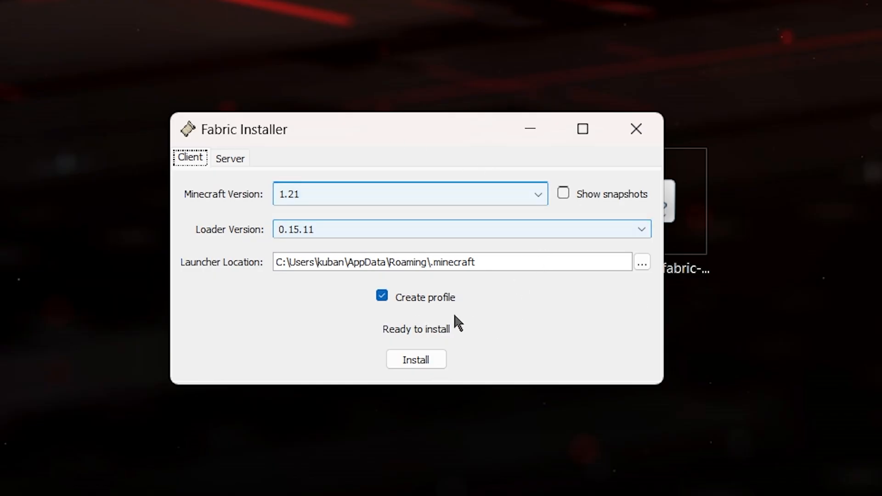
mouse_move(522, 349)
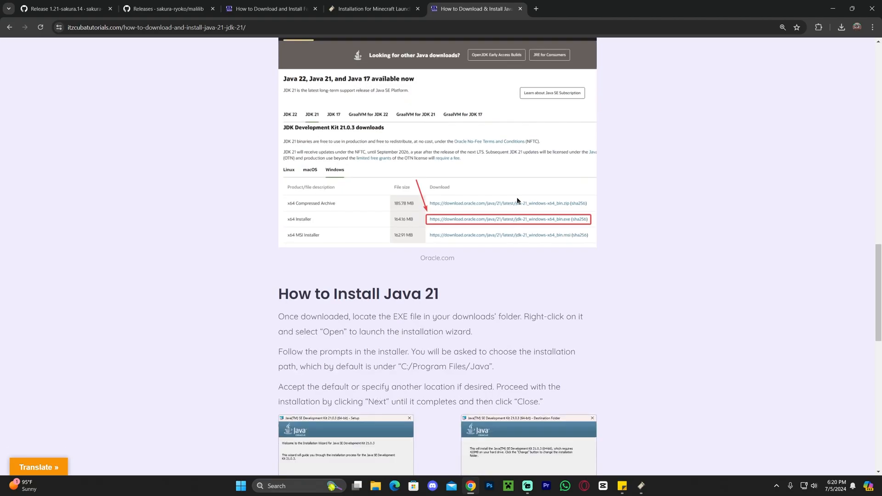
mouse_move(588, 153)
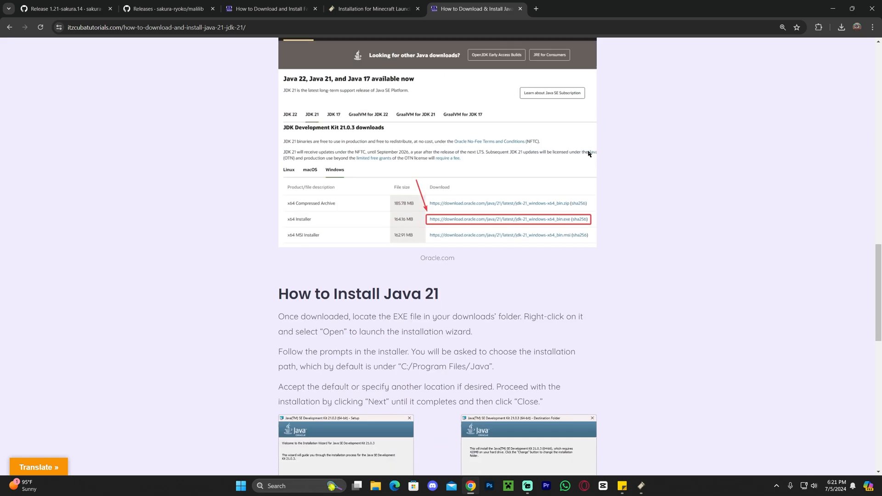
scroll(down, 3)
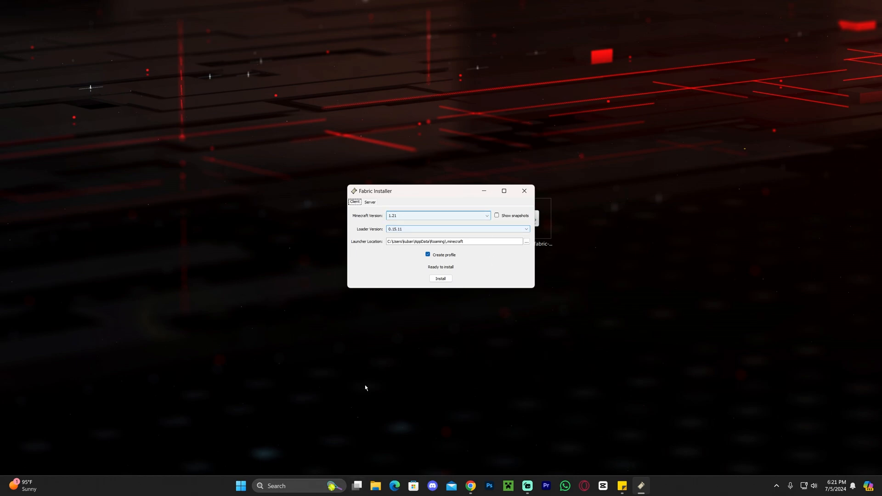
click(259, 485)
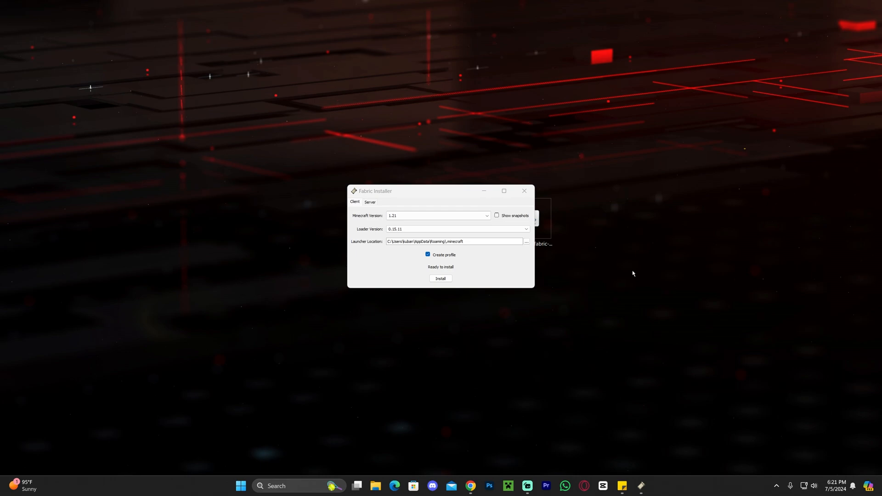
mouse_move(613, 293)
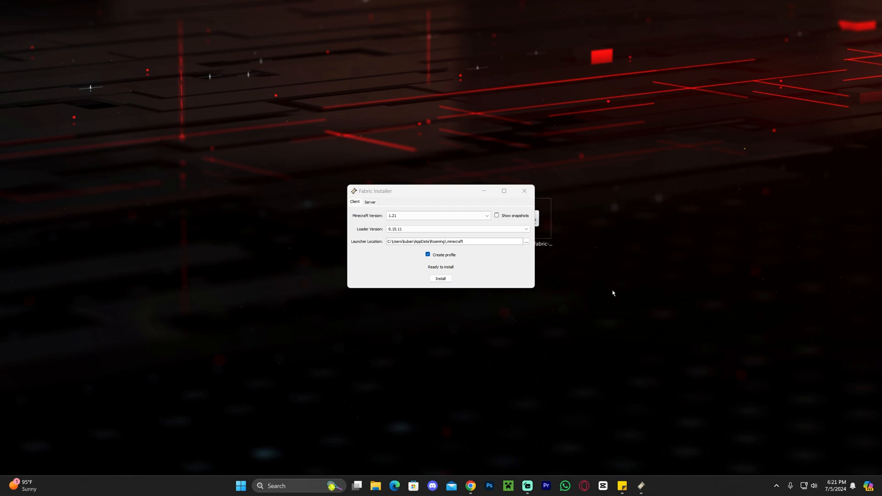
mouse_move(502, 264)
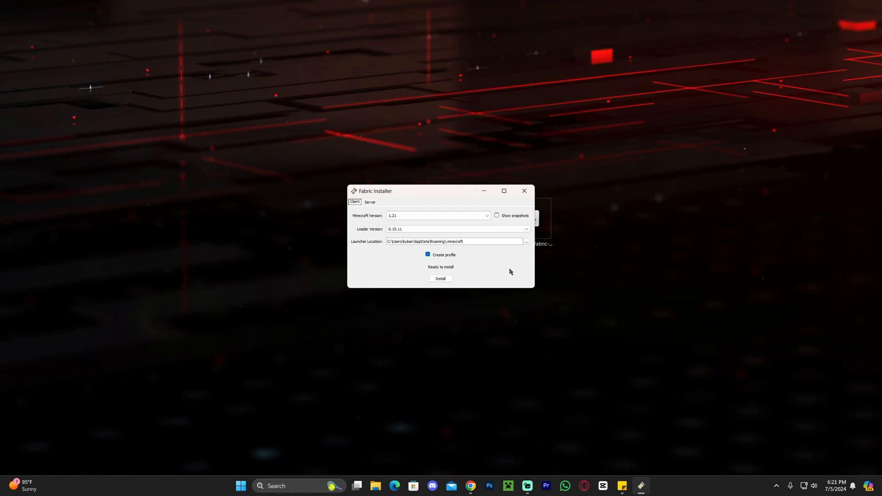
mouse_move(520, 277)
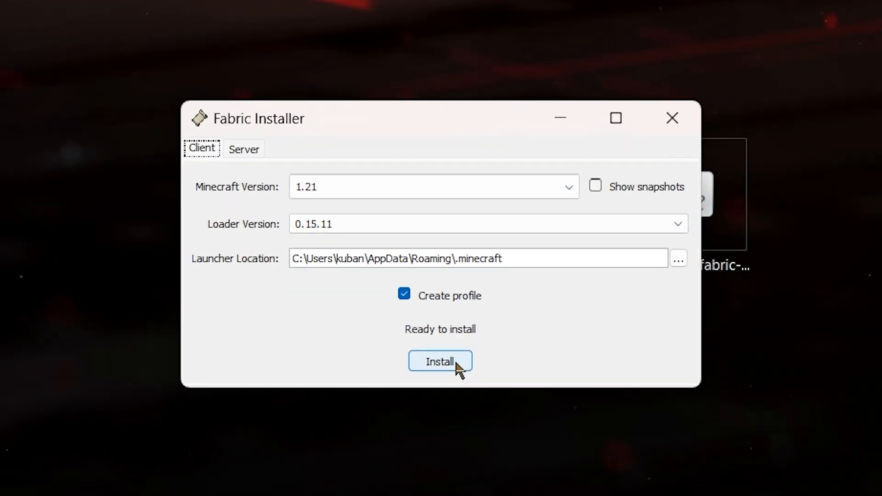
Step: Install Fabric 0.15.11 for the 1.21 client with a launcher profile and close the installer
click(440, 361)
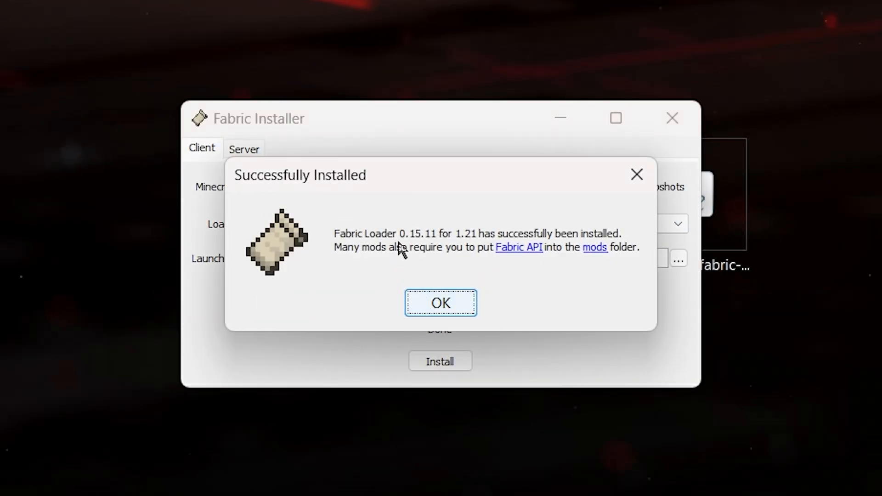
click(440, 303)
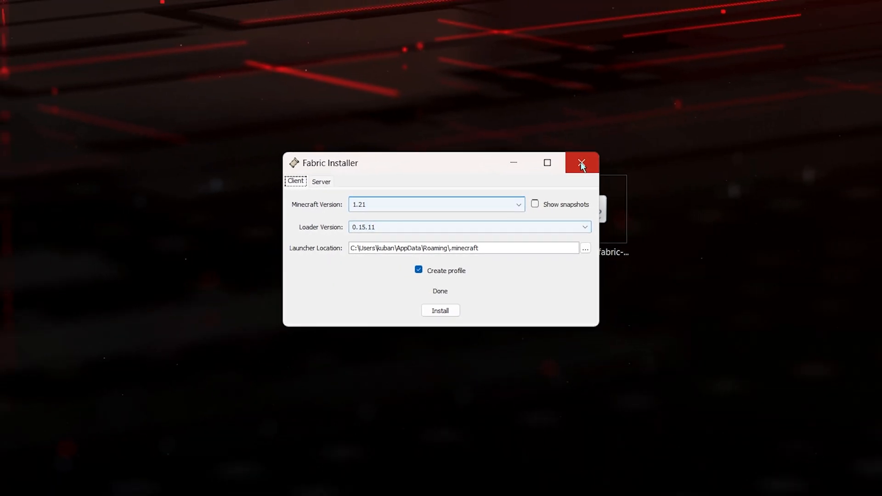
click(583, 162)
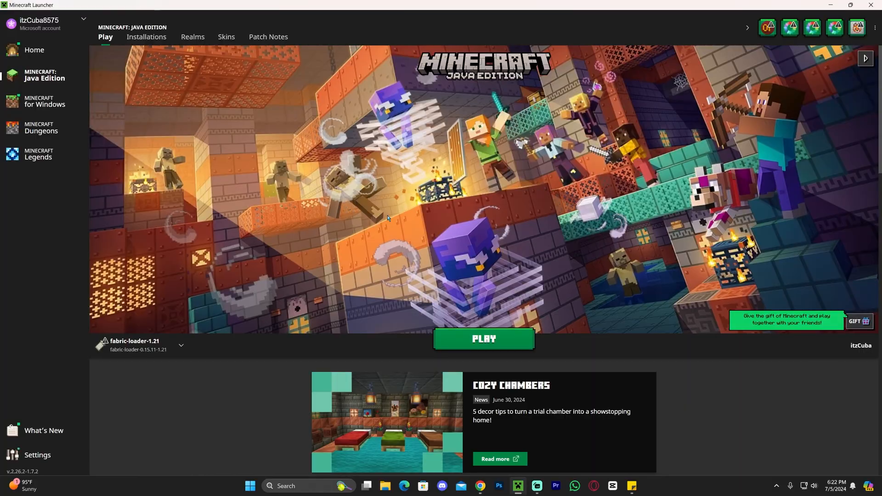
mouse_move(329, 246)
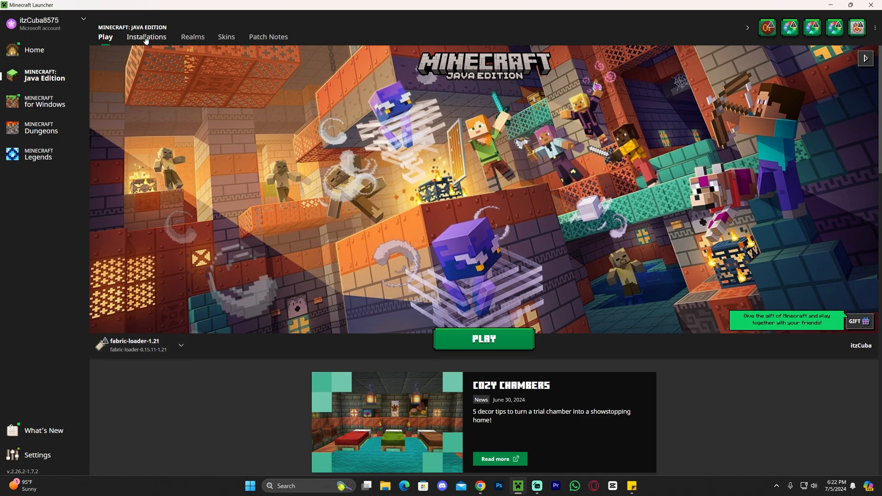
Step: Show the Installations list with modded profiles so fabric-loader-1.21 appears
click(146, 37)
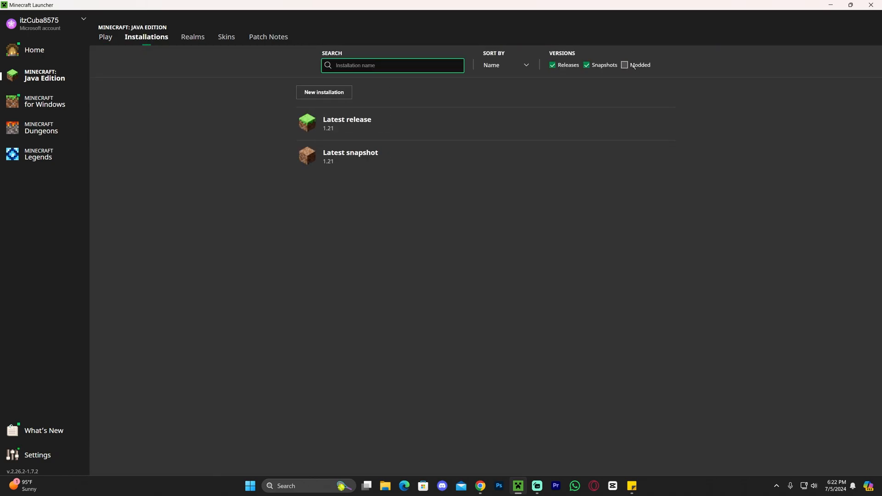
click(625, 64)
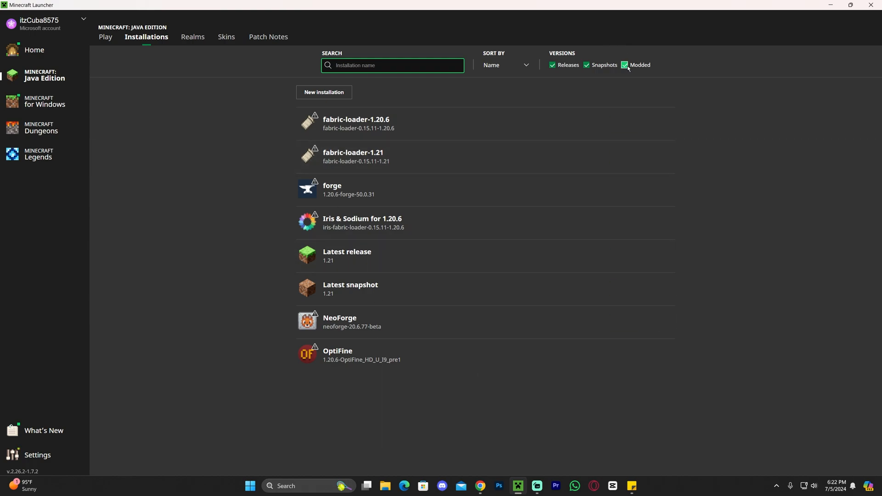
mouse_move(419, 229)
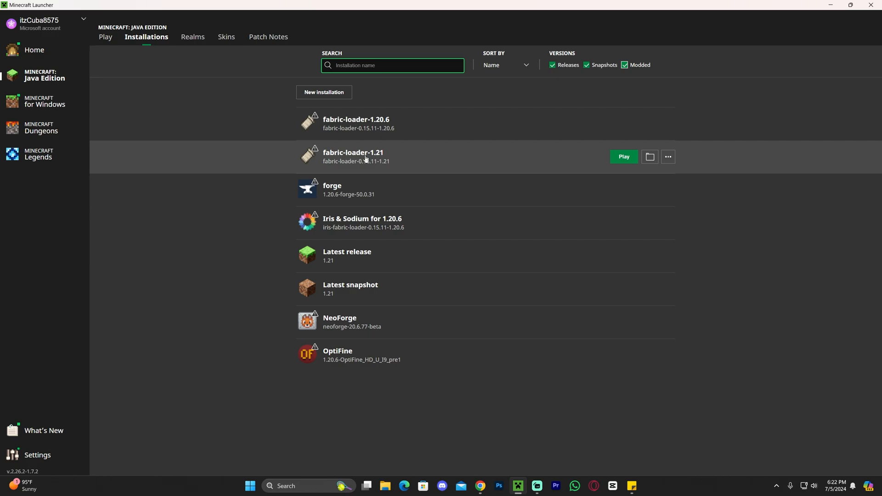
mouse_move(387, 167)
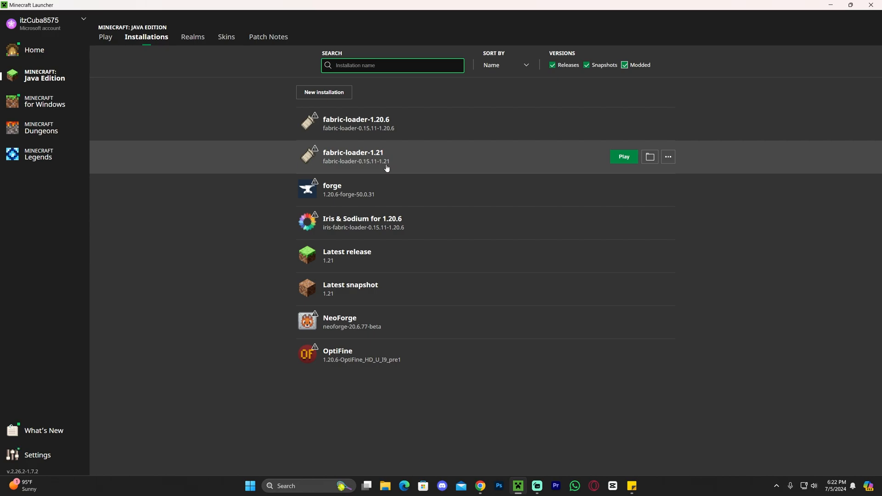
Step: Fill a new 'Apex hosting' installation with fabric-loader 1.21, then cancel it
click(324, 92)
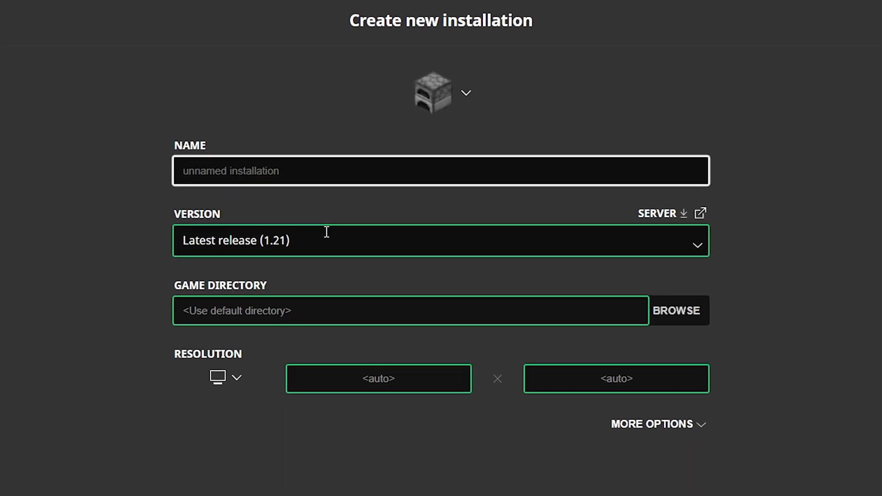
text(Apex hd)
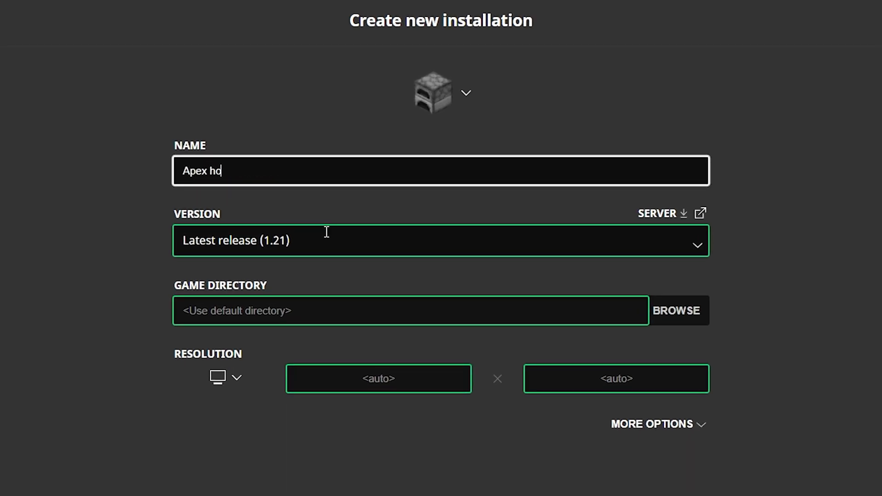
text(osting)
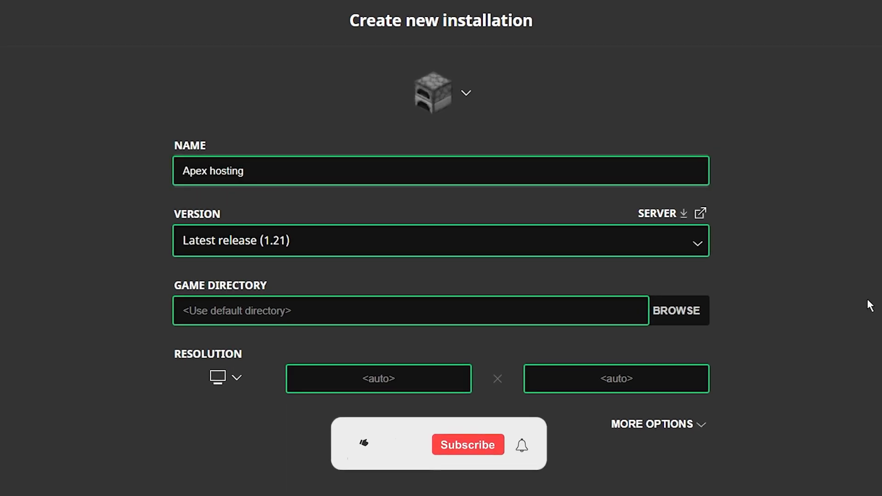
click(364, 445)
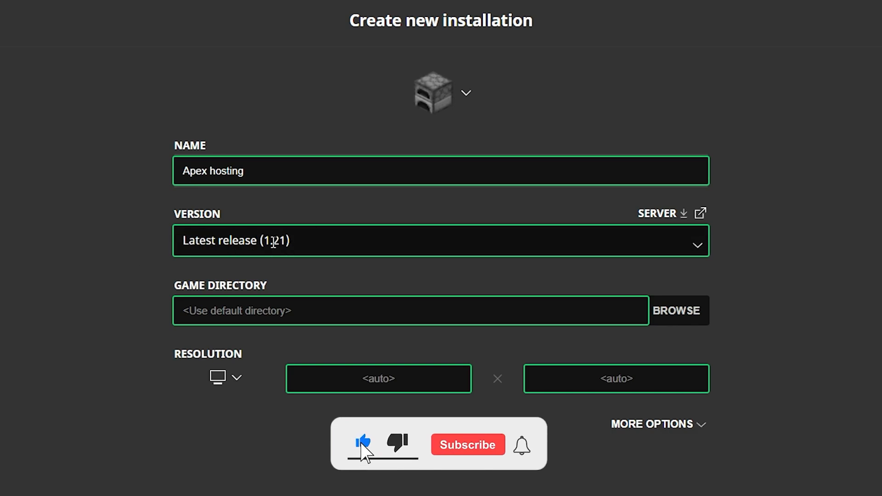
text(fabr)
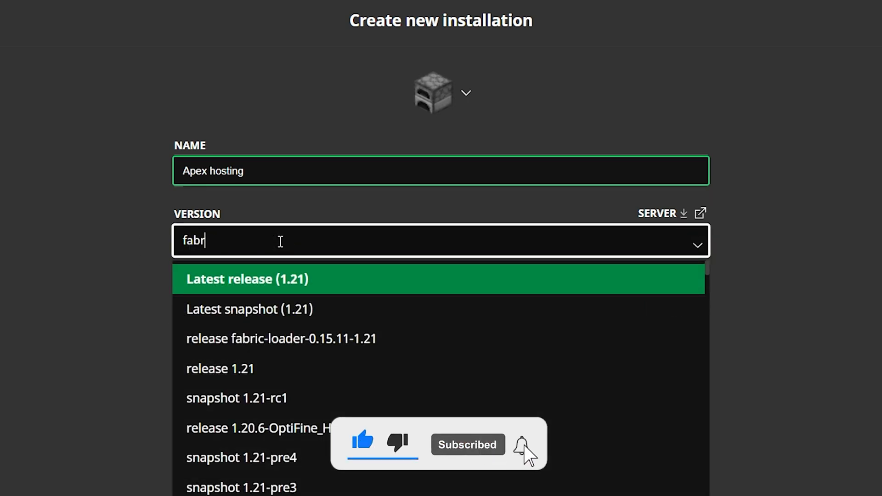
text(ic)
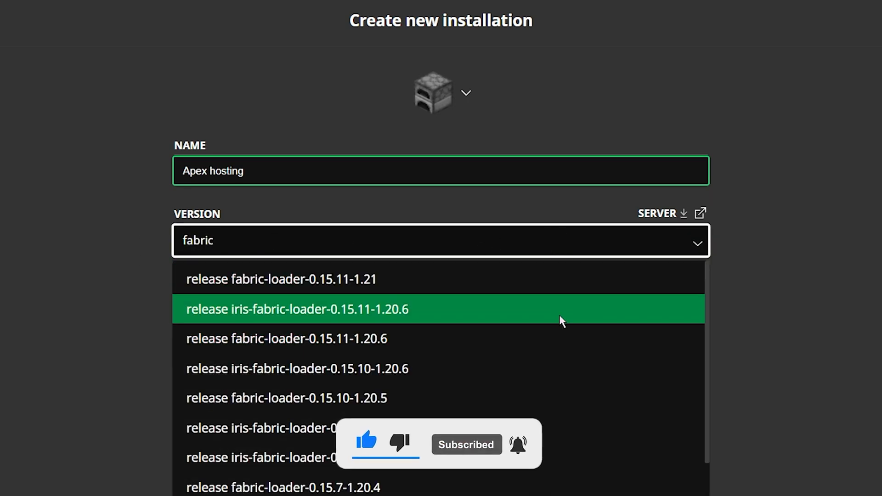
click(281, 279)
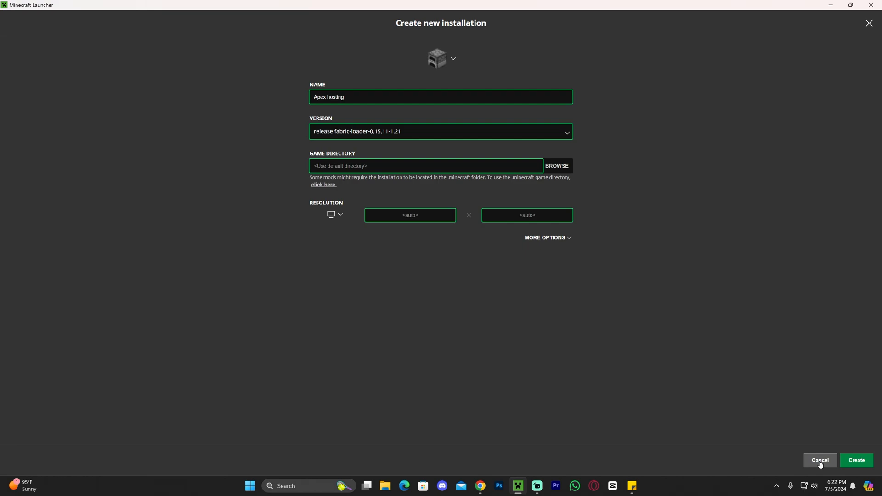
click(819, 459)
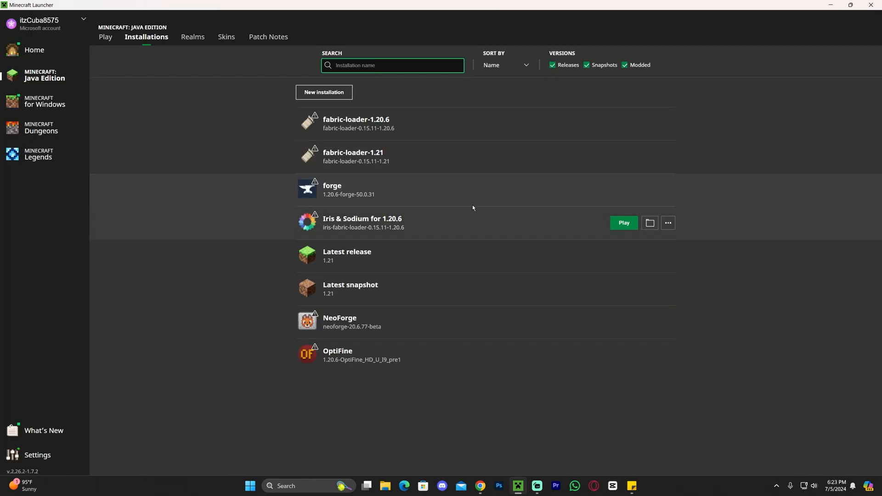
mouse_move(536, 173)
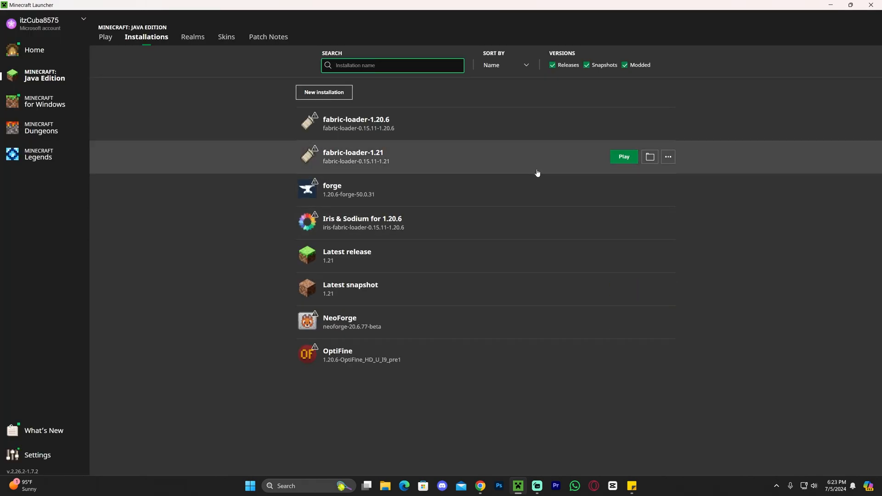
Step: Open the fabric-loader-1.21 .minecraft folder and remove the existing mods folder
click(104, 36)
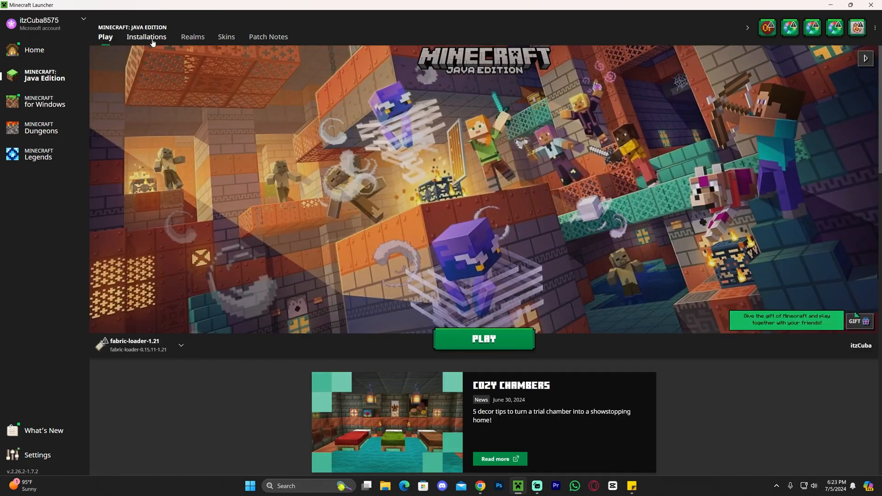
click(146, 37)
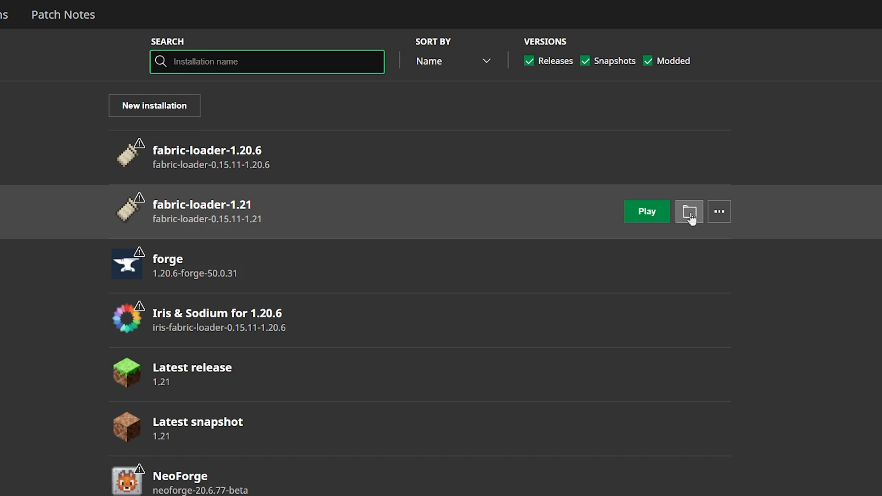
click(688, 212)
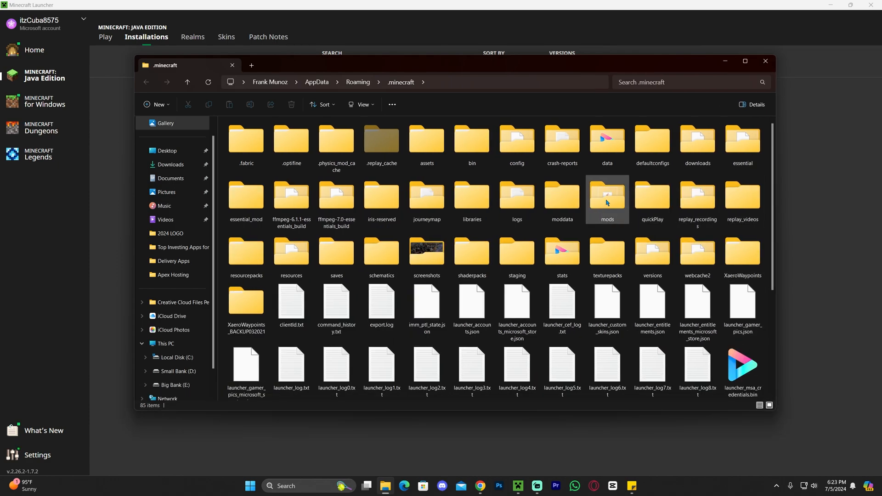
click(606, 198)
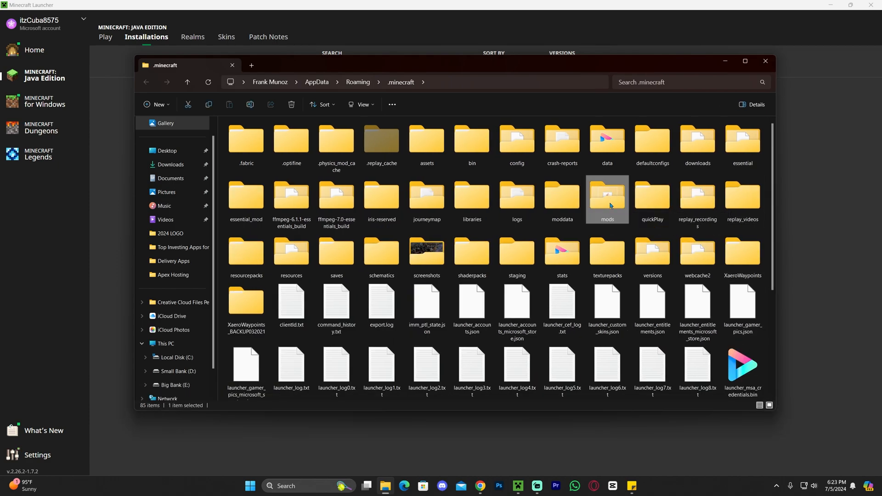
mouse_move(607, 197)
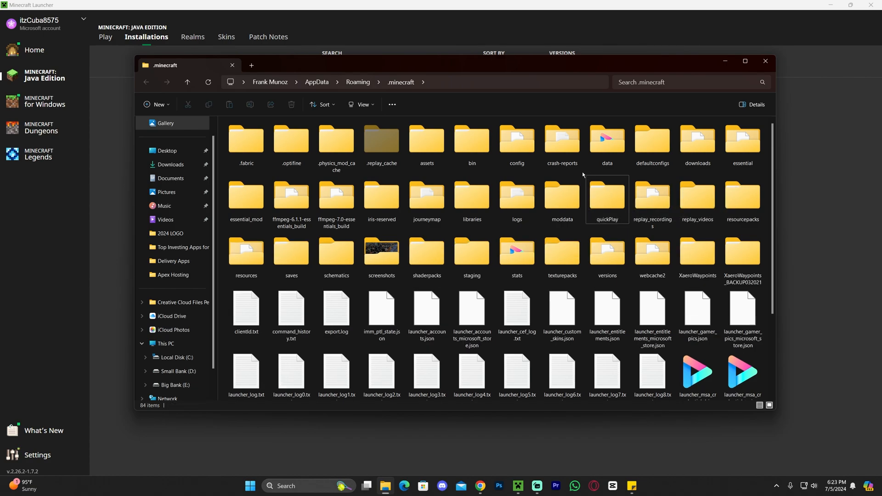
Step: Create a fresh empty mods folder in .minecraft and enter it
click(158, 105)
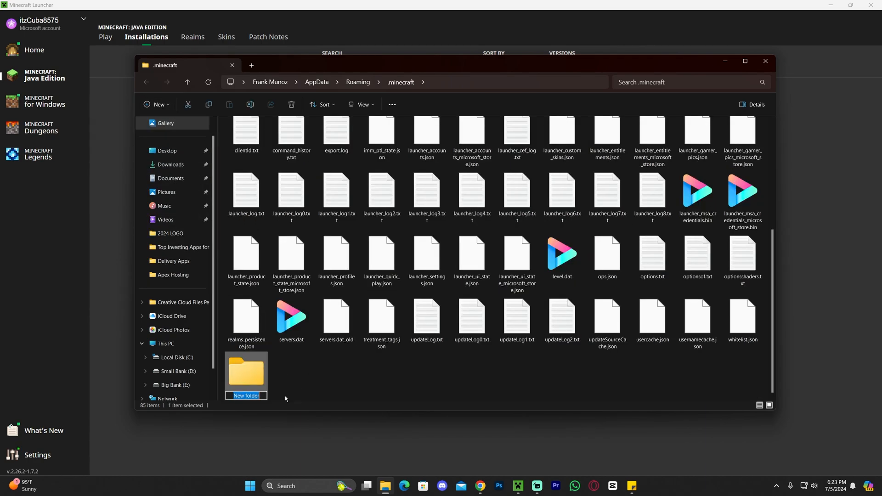
text(mods)
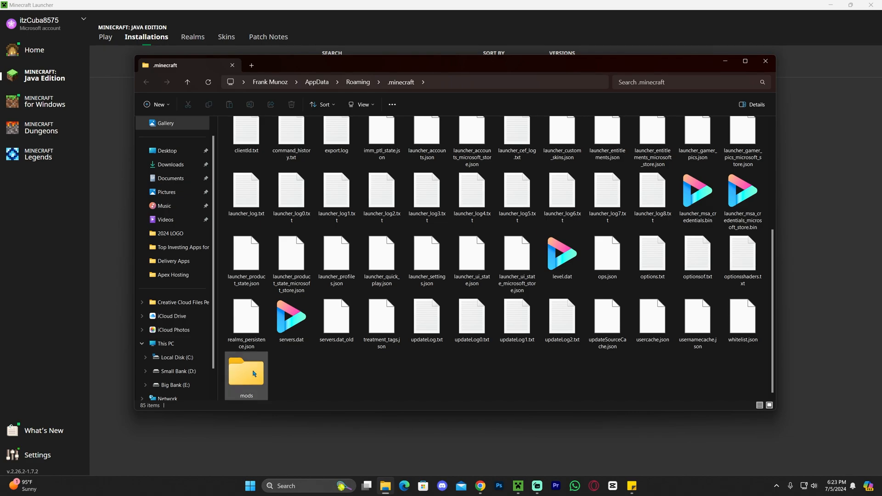
double_click(246, 371)
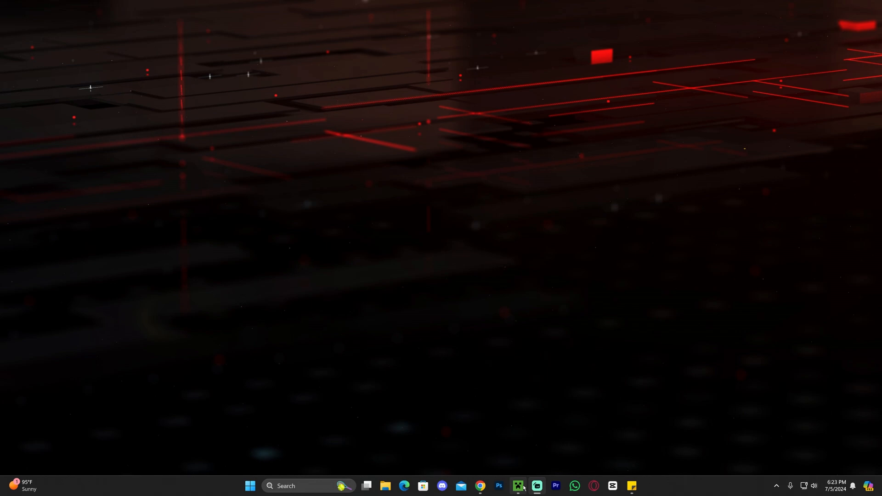
Step: Play fabric-loader-1.21, accepting the modded-install risk, to reach the title screen
click(517, 490)
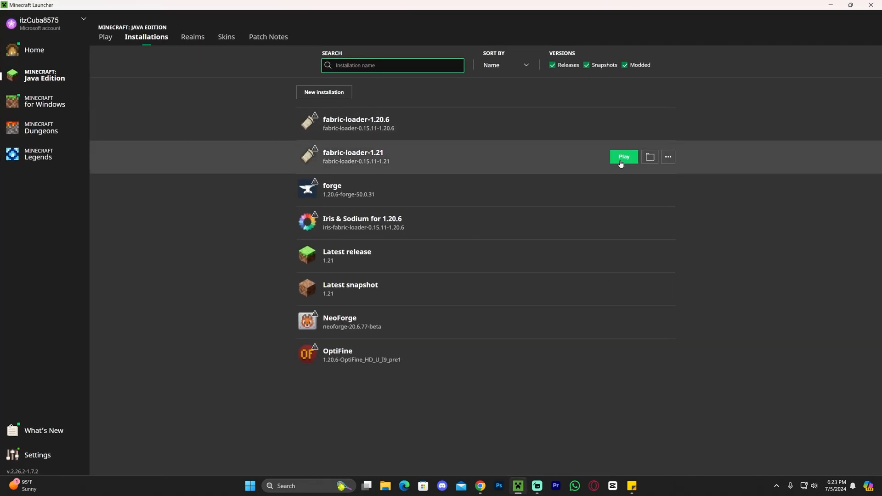
click(623, 156)
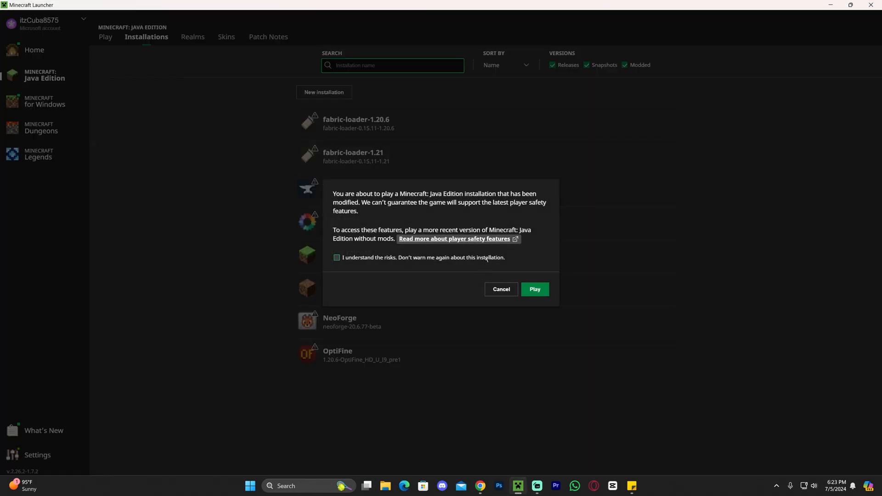
click(337, 260)
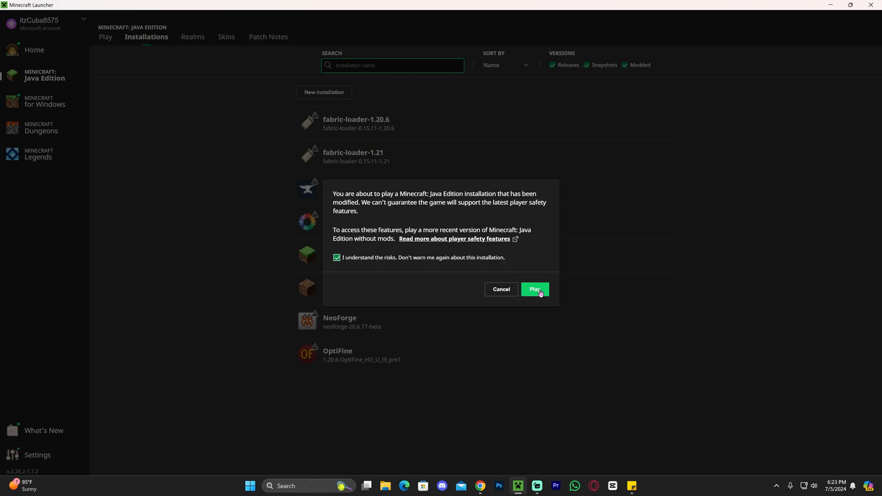
click(534, 289)
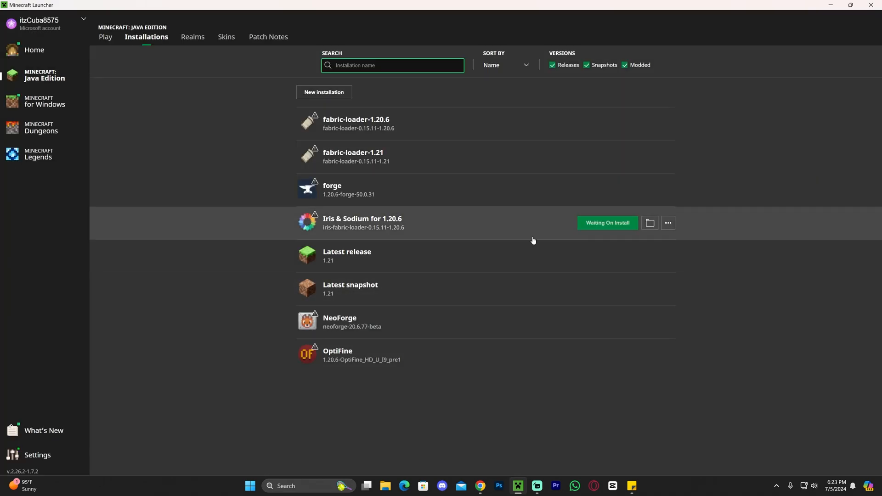
click(608, 222)
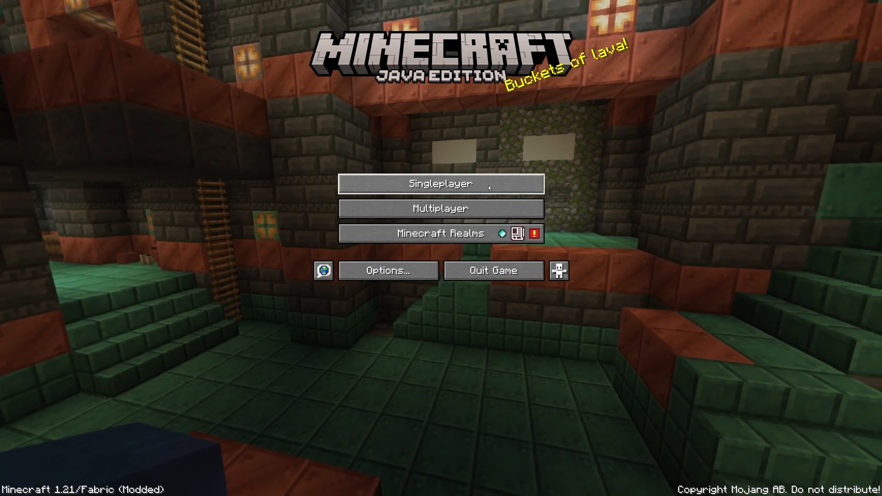
Step: Load a singleplayer world and show the Litematica main menu with M
click(440, 184)
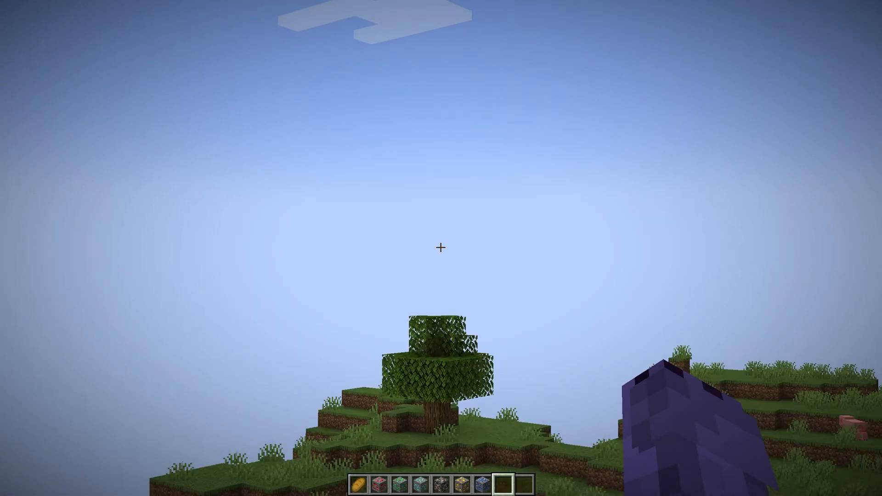
mouse_move(441, 248)
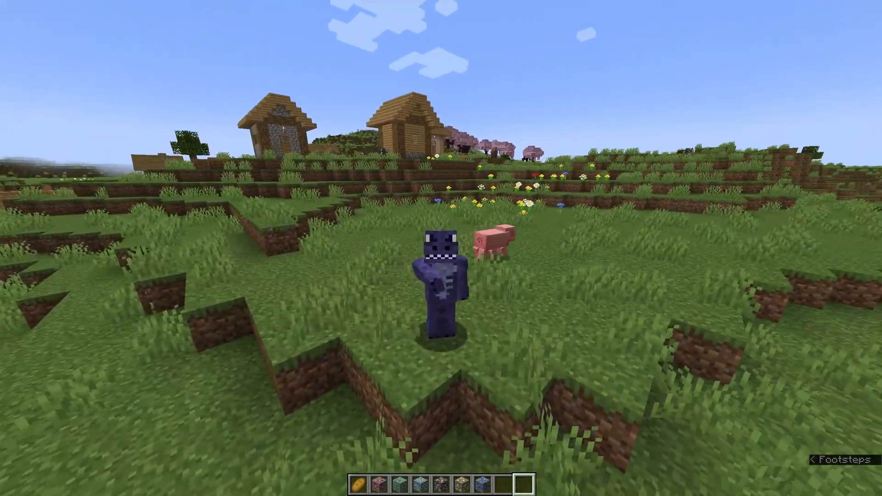
key(m)
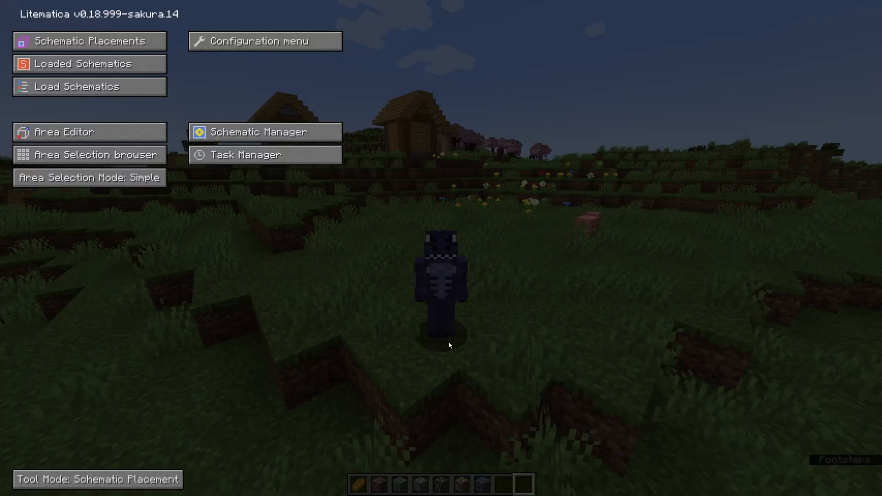